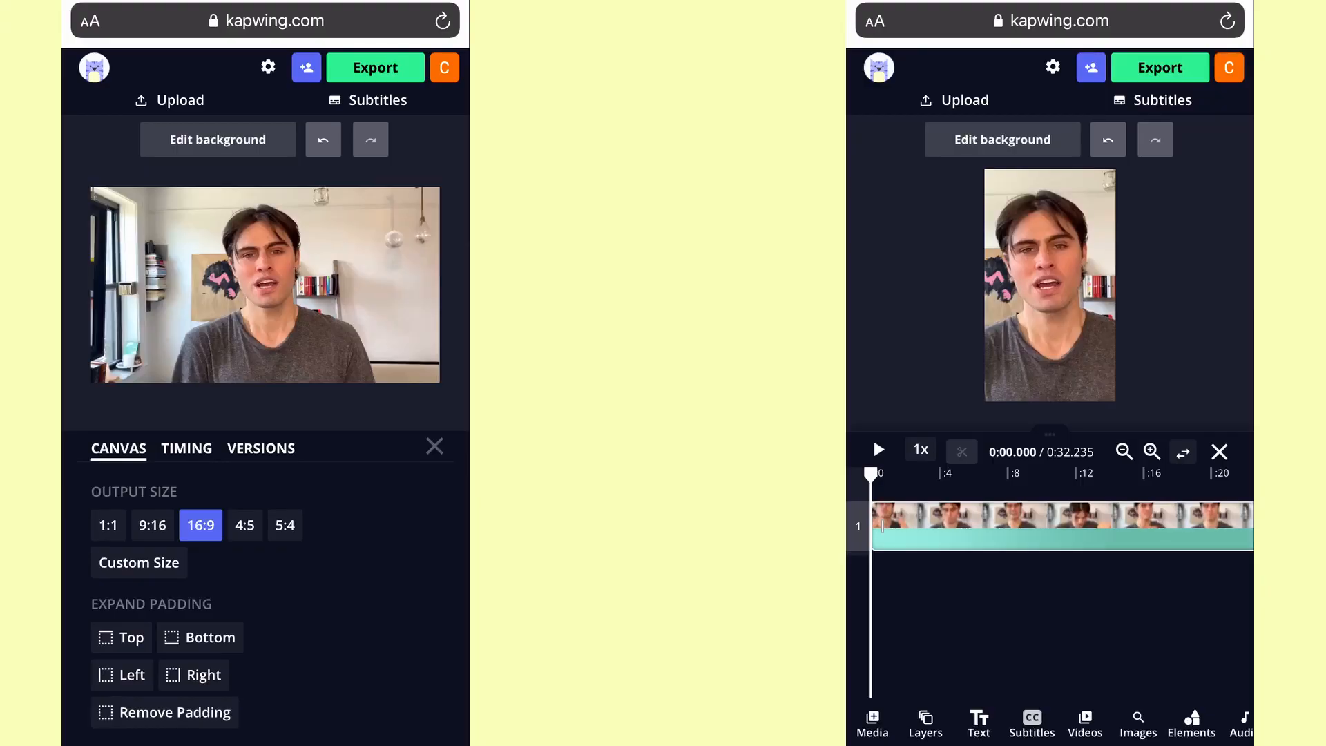
Navigate Safari to kapwing.com to reach Kapwing's start page
click(152, 525)
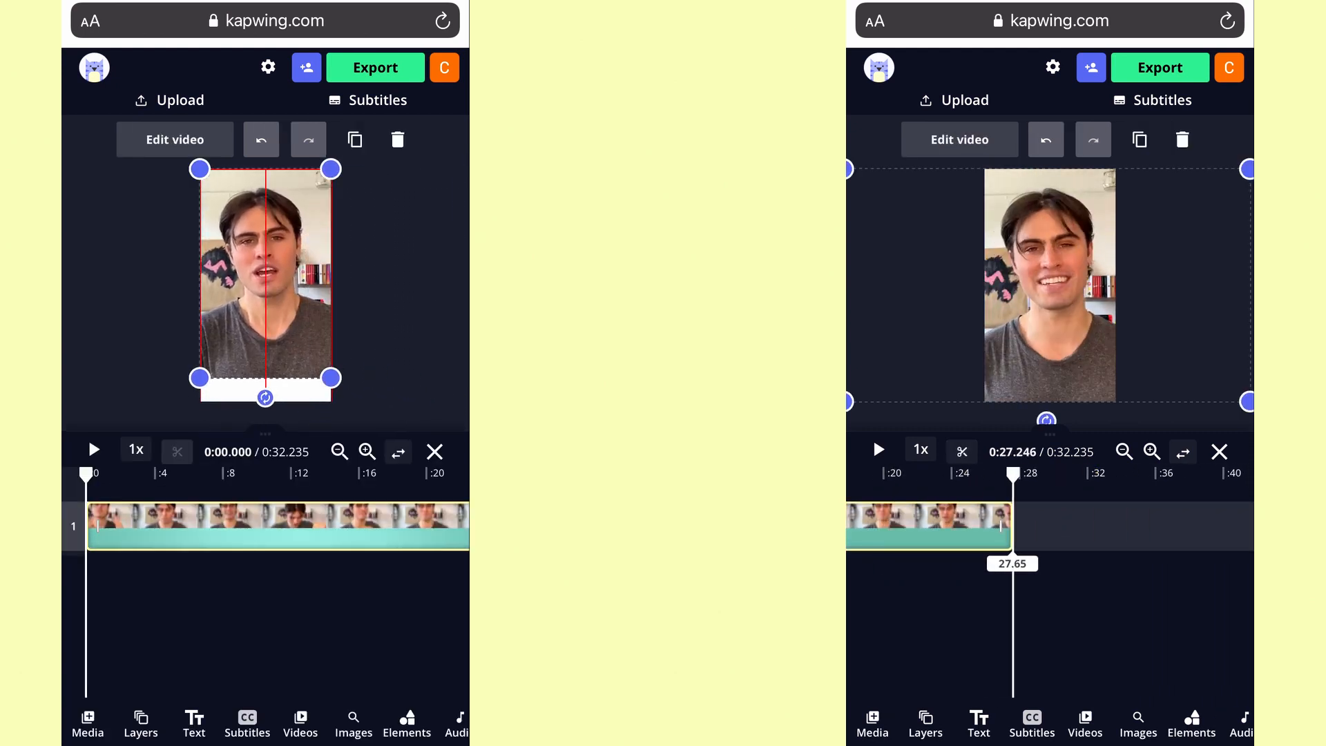
click(272, 21)
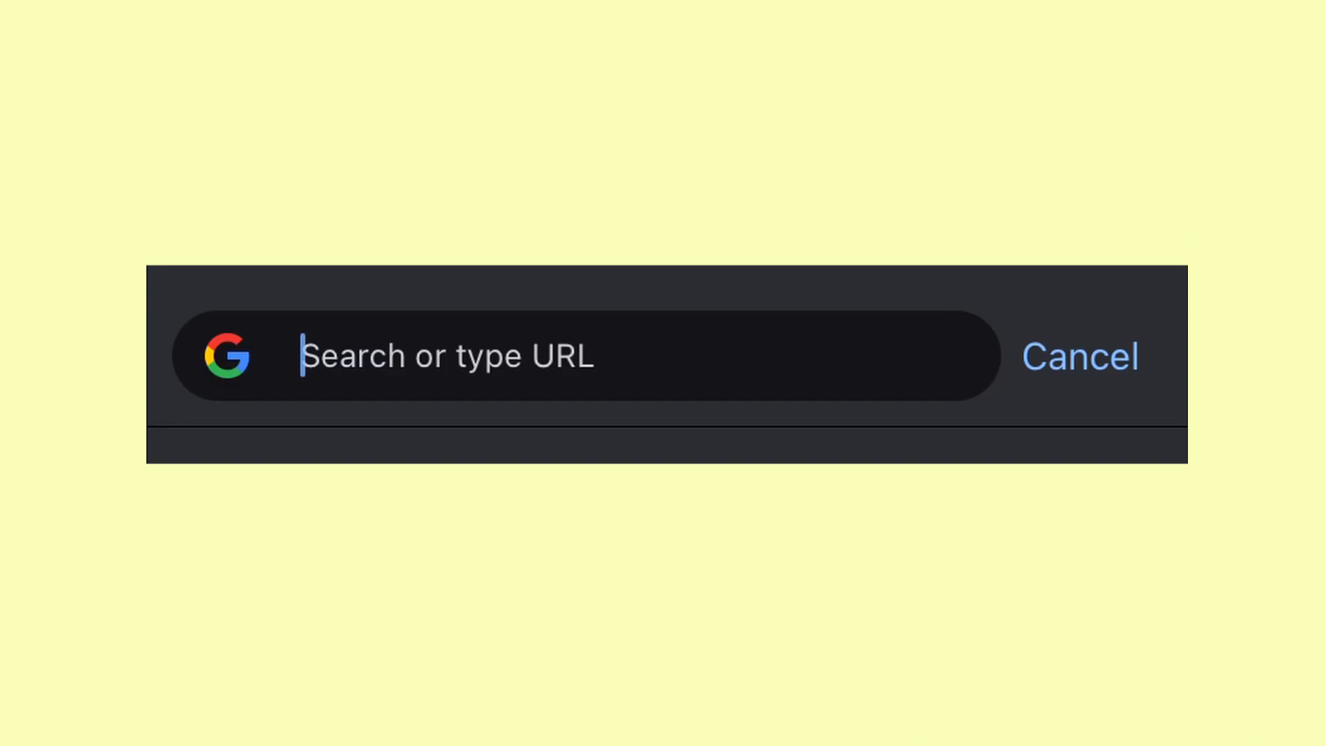
text(kapwing.com)
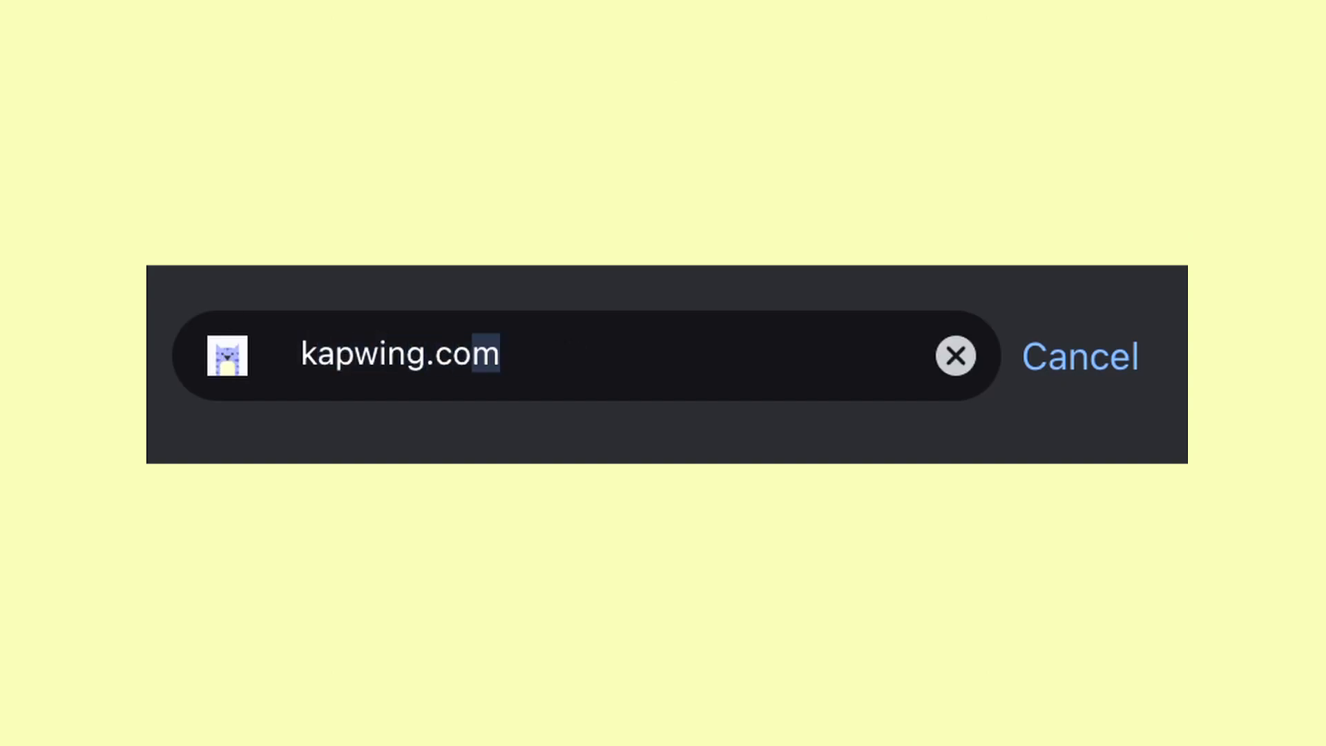
key(Return)
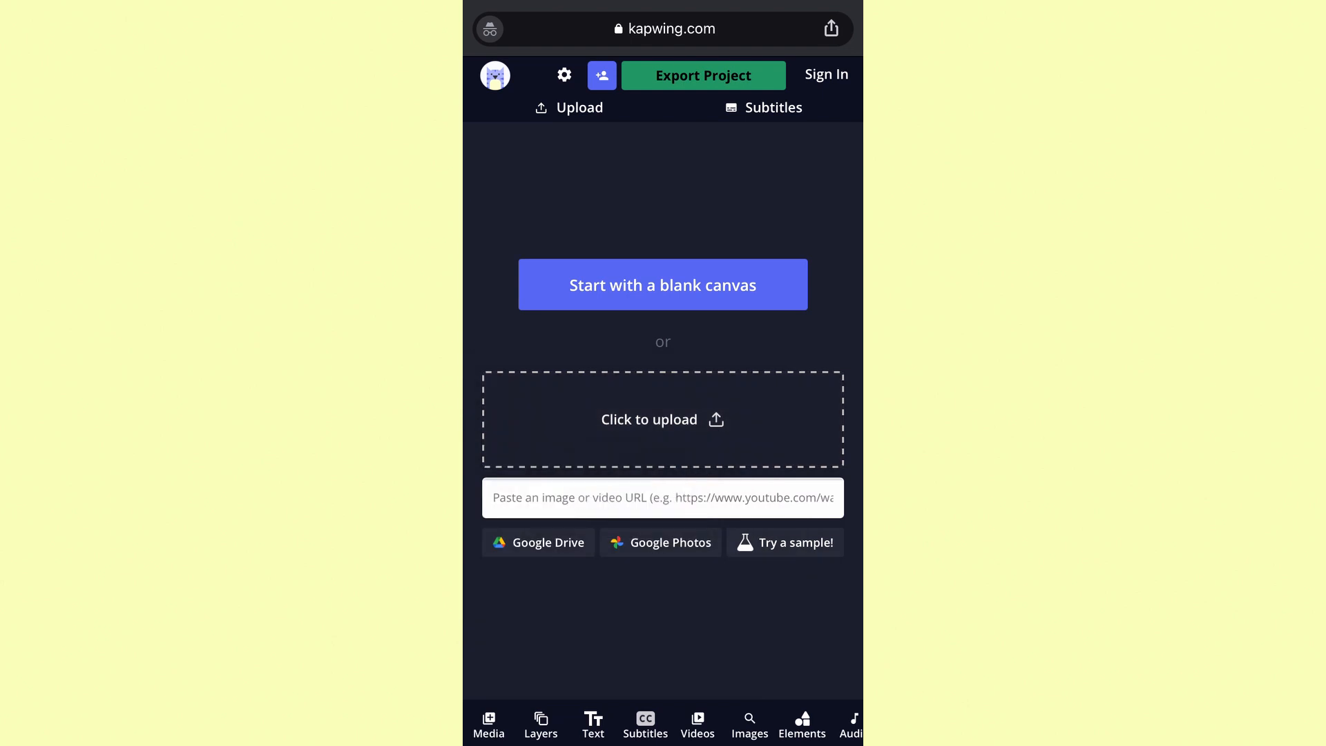
Upload the talking-head clip and bring up the canvas output-size settings
click(662, 497)
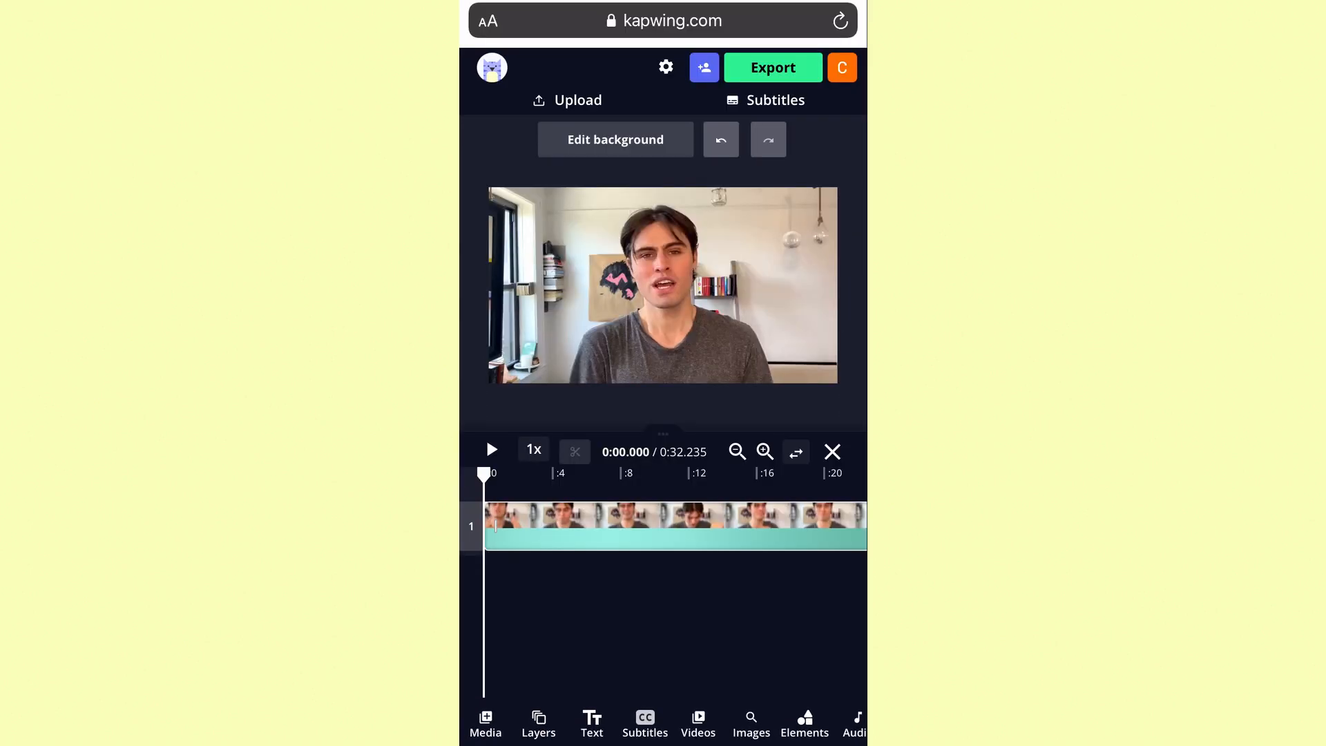
click(662, 284)
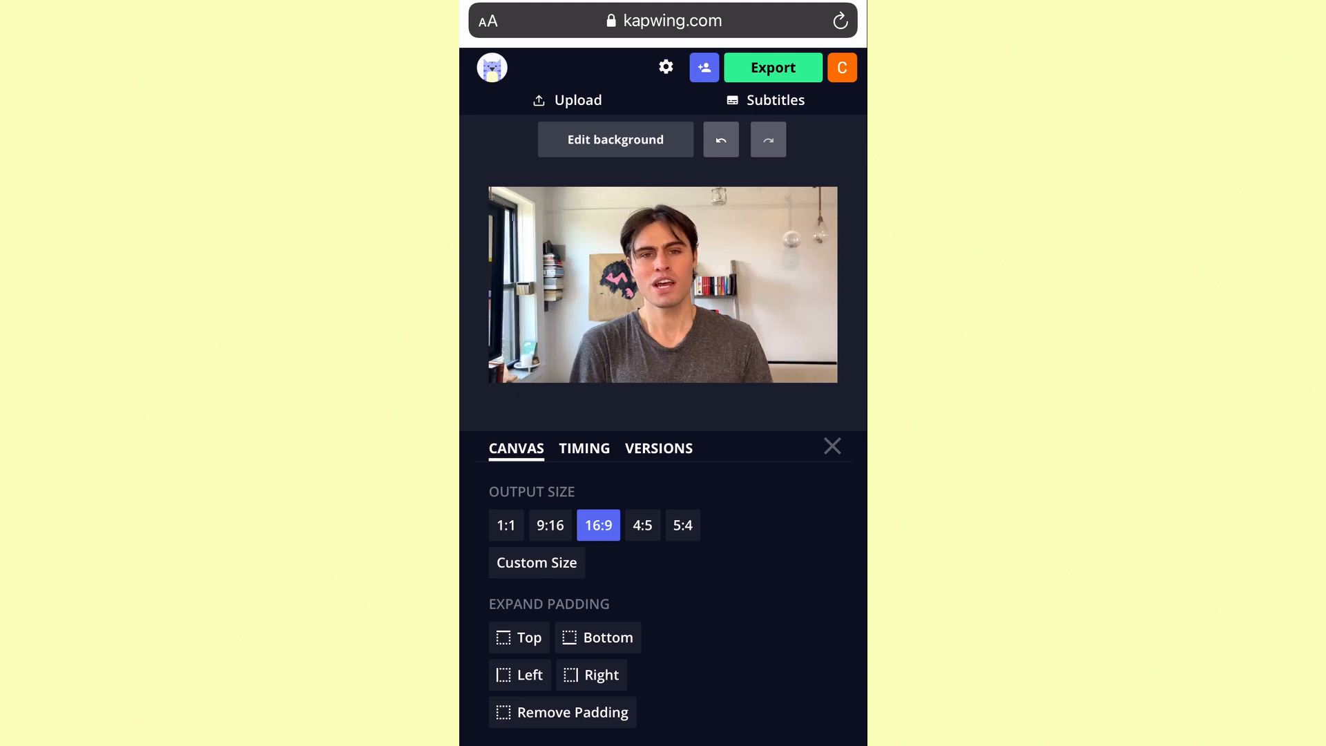
Set the canvas output size to vertical 9:16
click(549, 525)
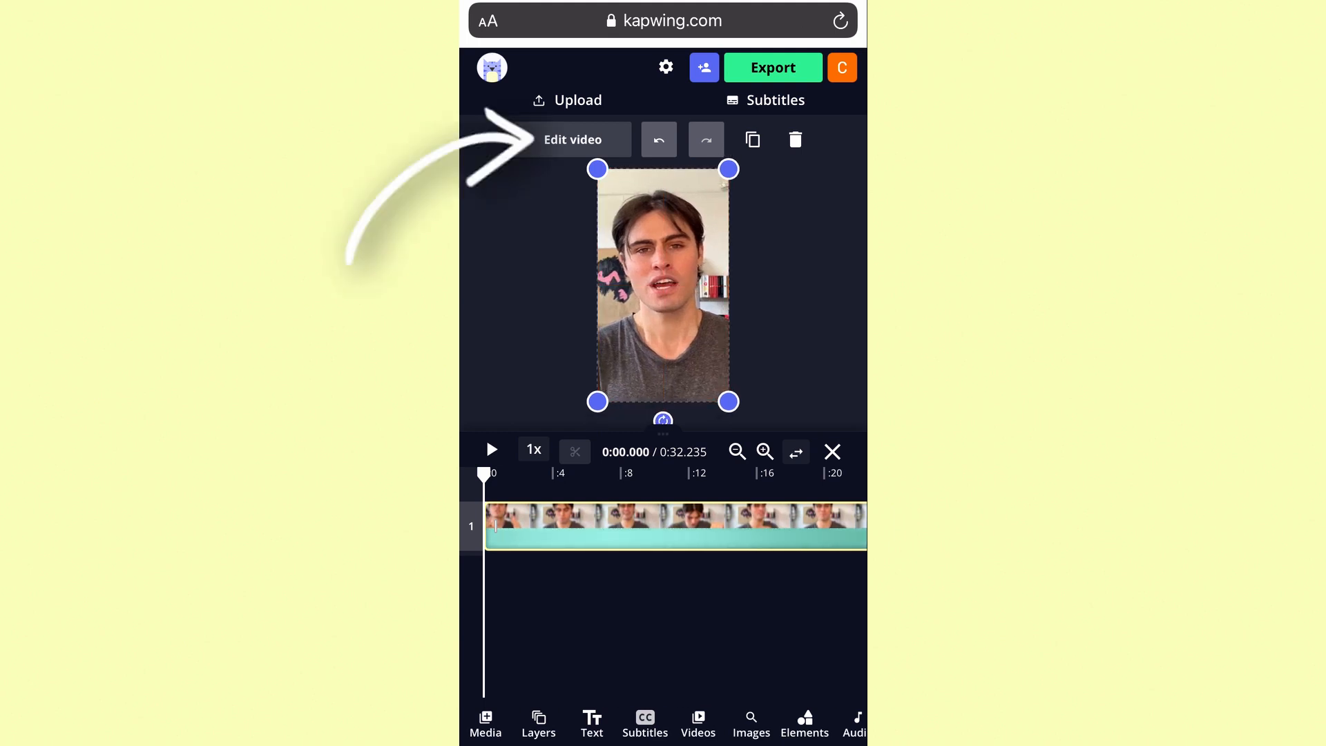
Enable Lock Ratio in the video's Size settings to preserve its proportions
click(572, 139)
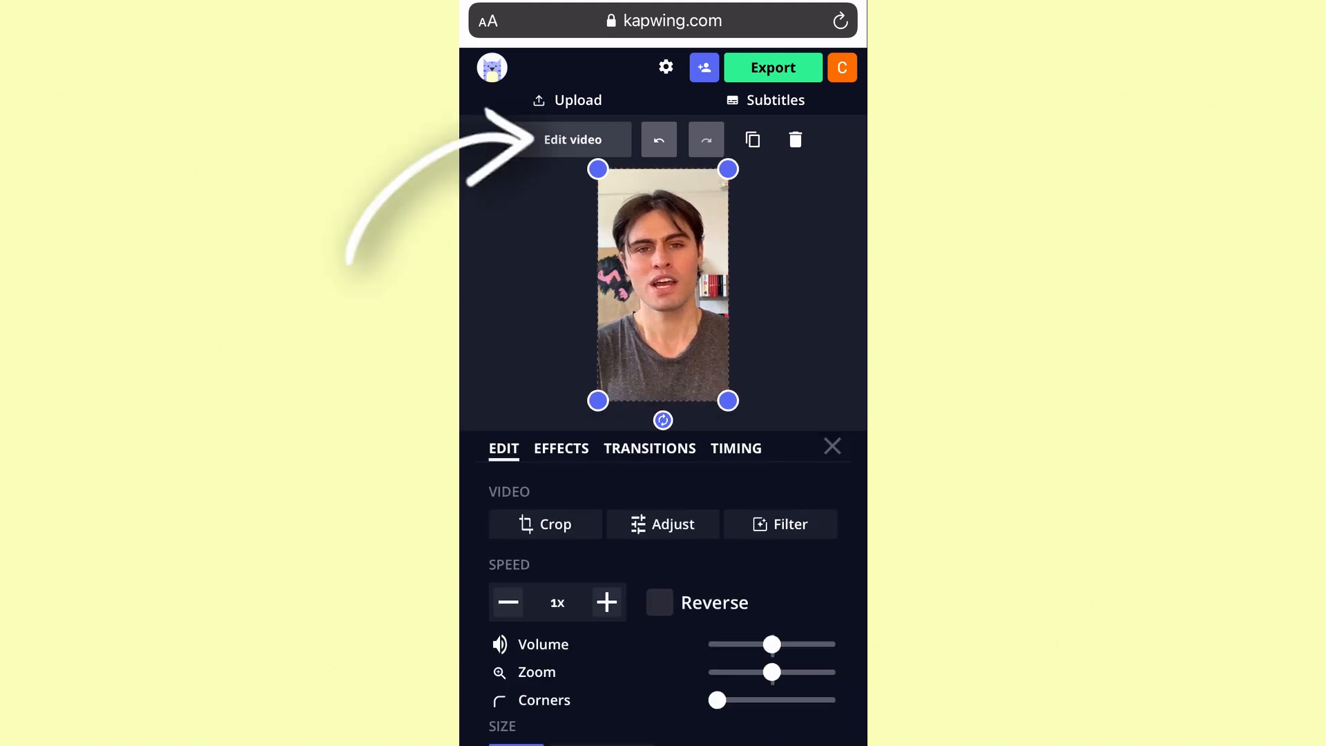
scroll(down, 3)
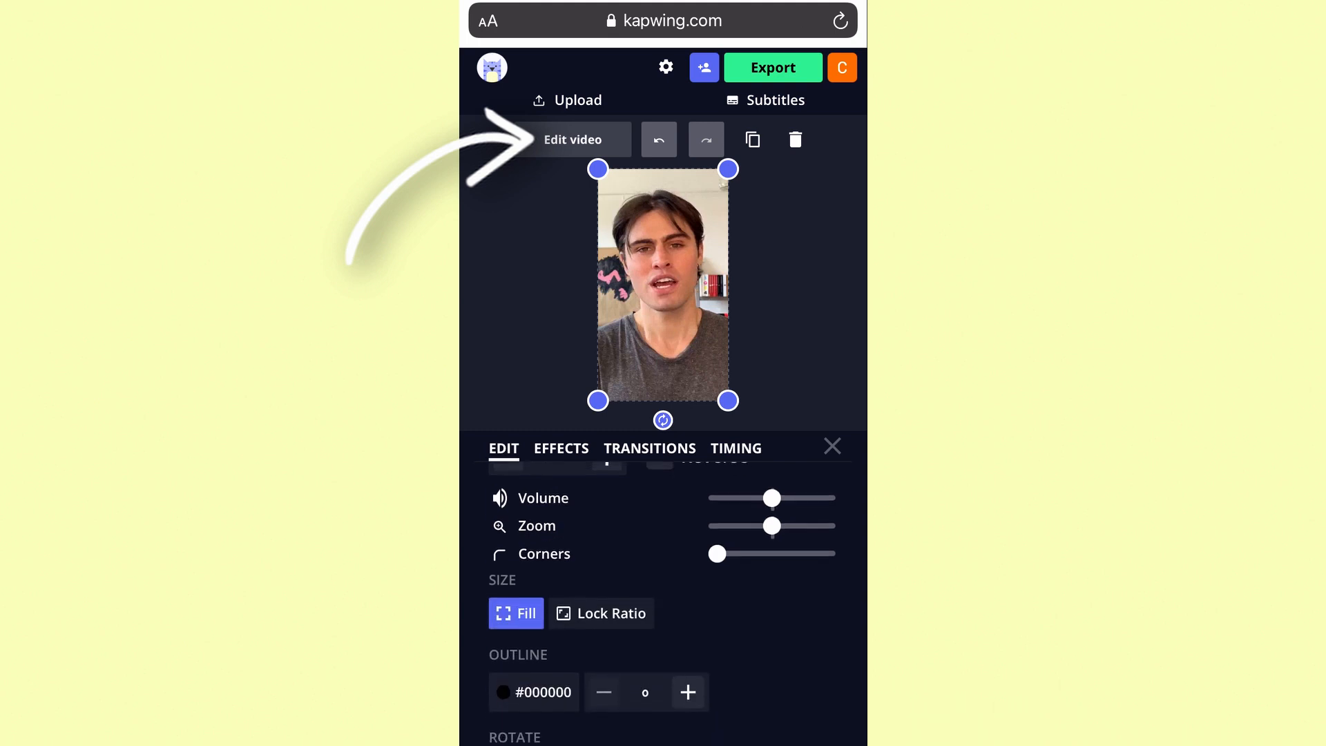
click(600, 614)
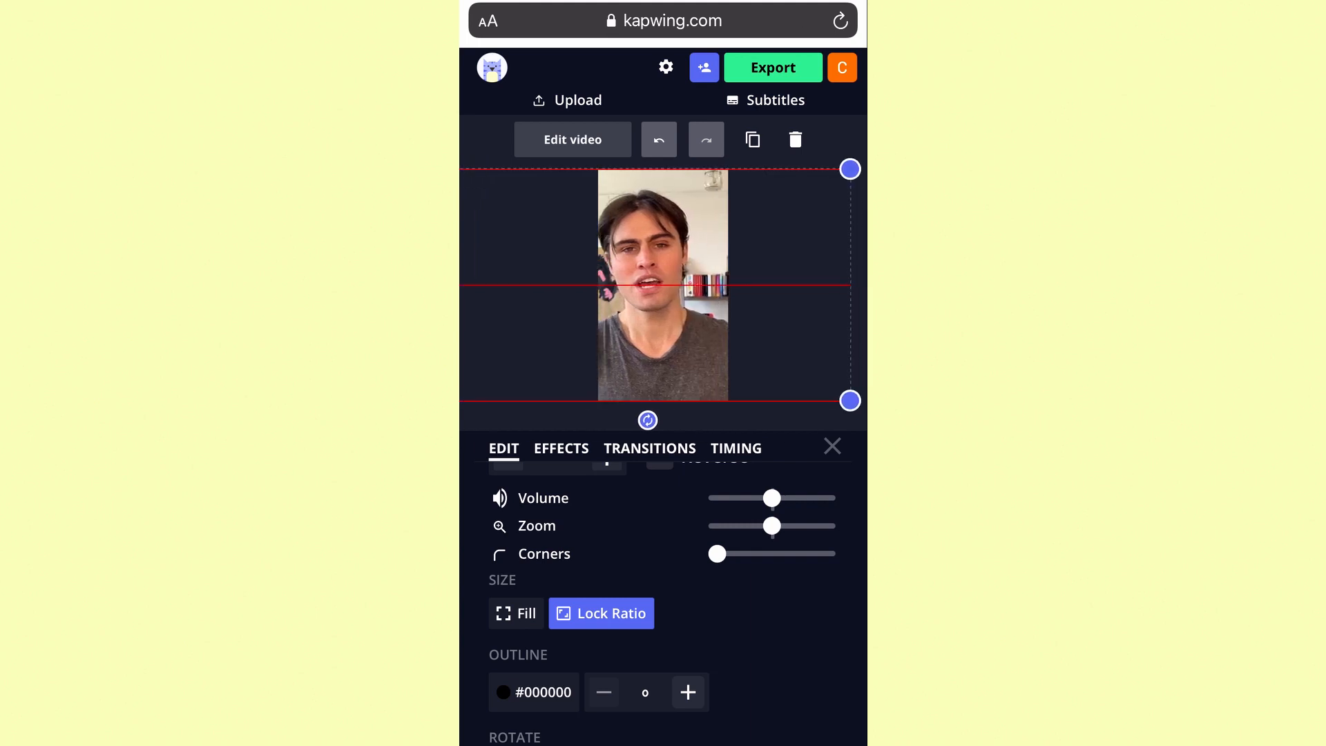
click(832, 446)
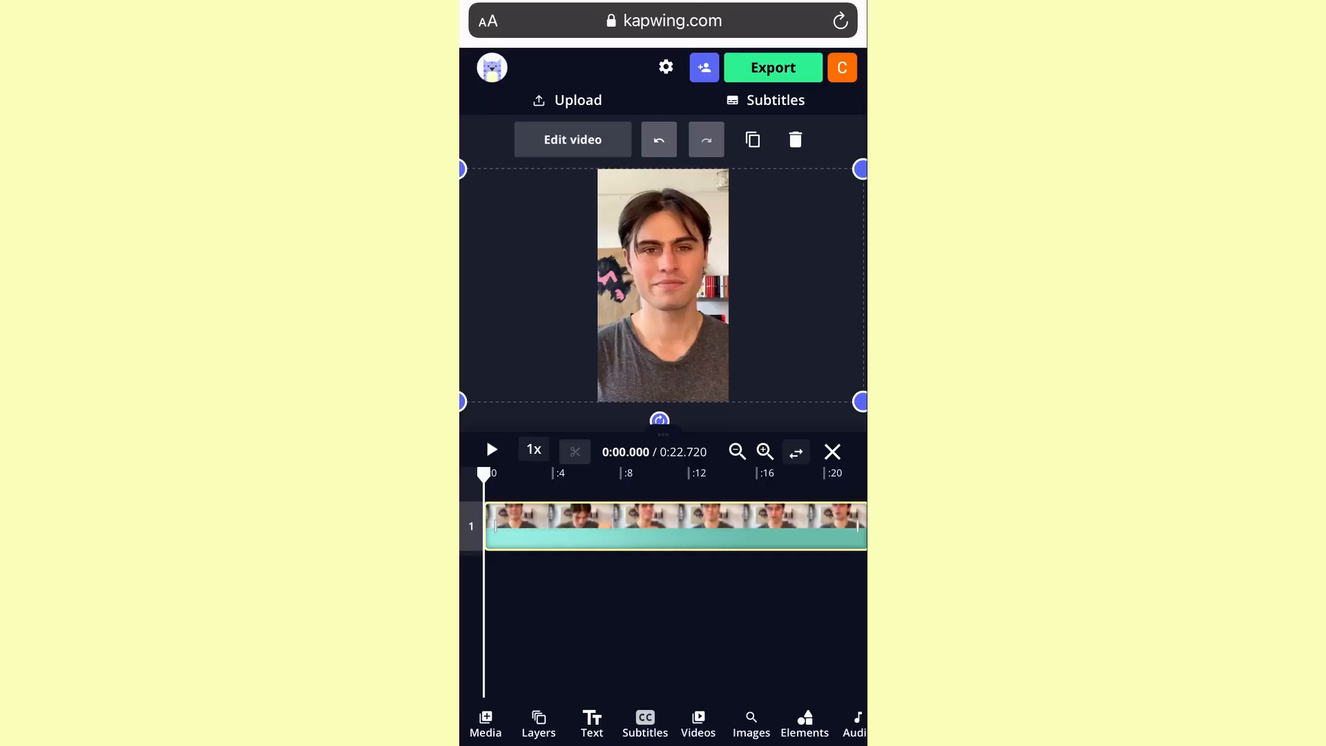
Export the project as MP4 (after briefly trying GIF) and download the file
click(770, 68)
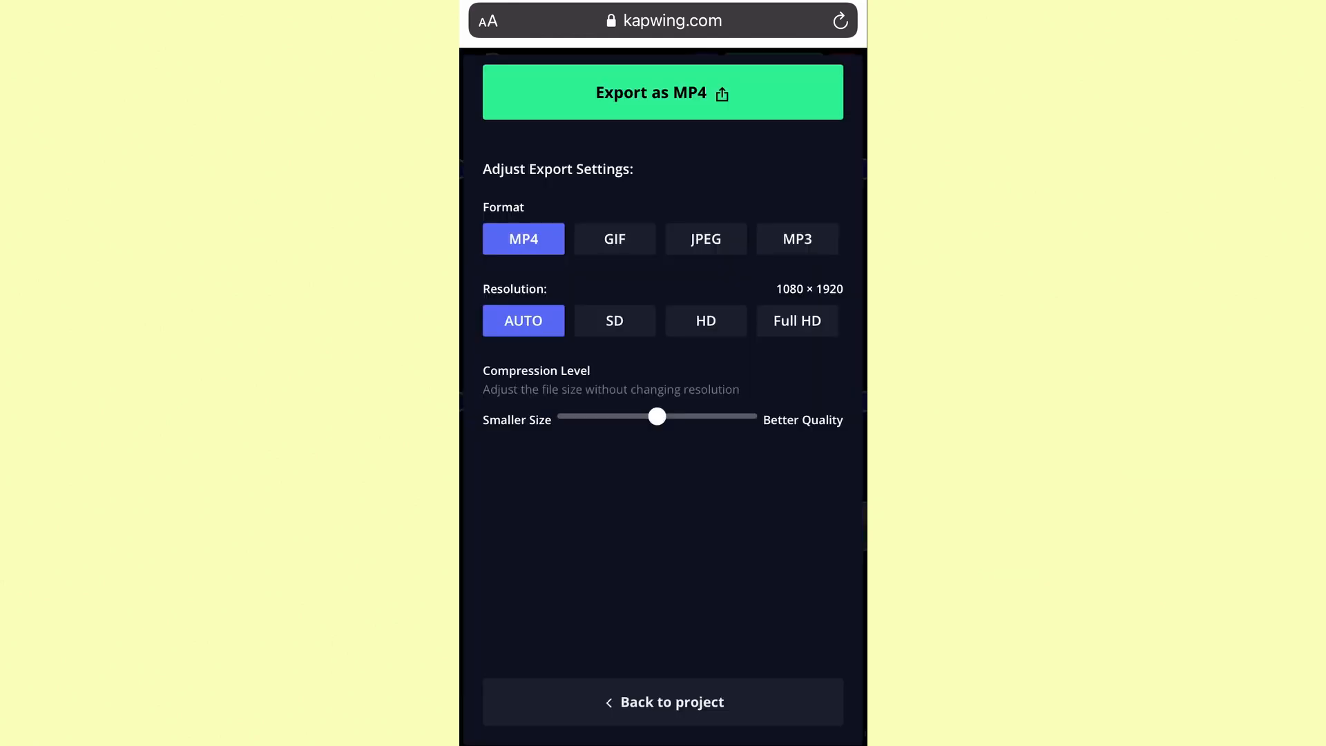
click(614, 239)
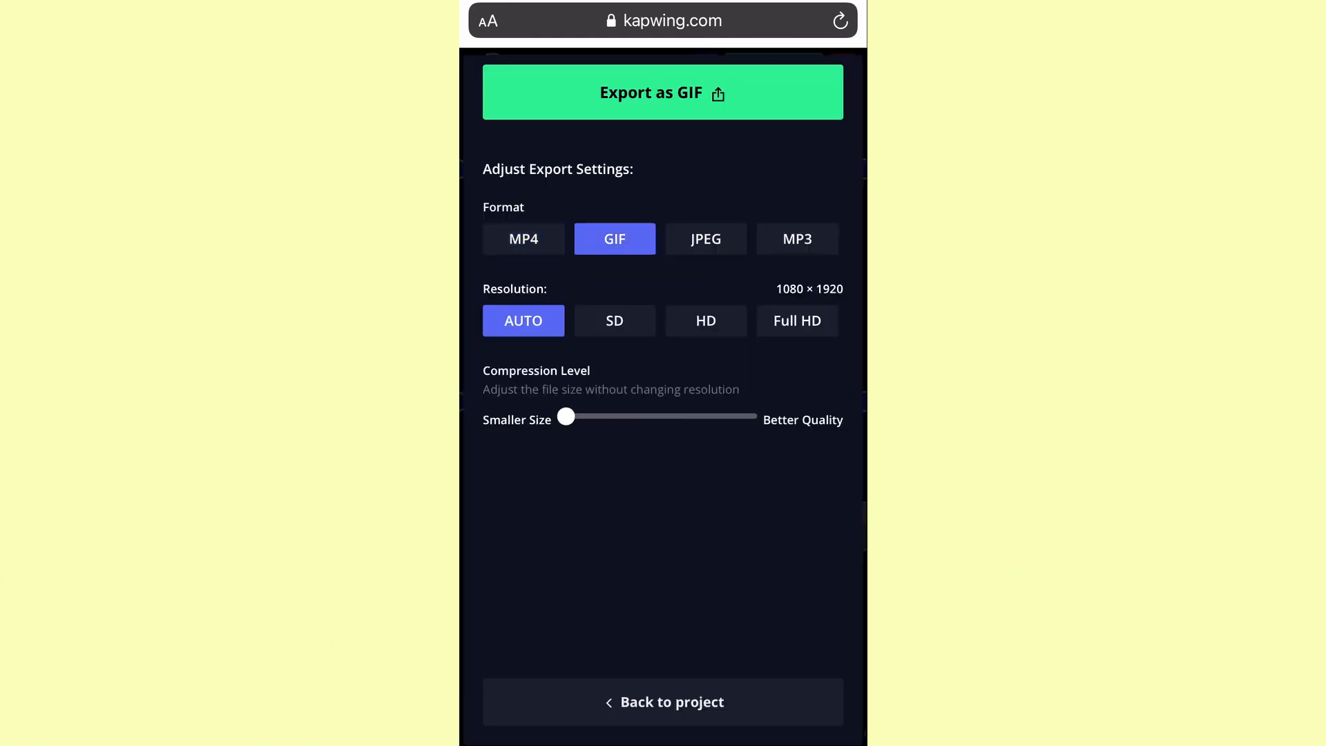
click(522, 239)
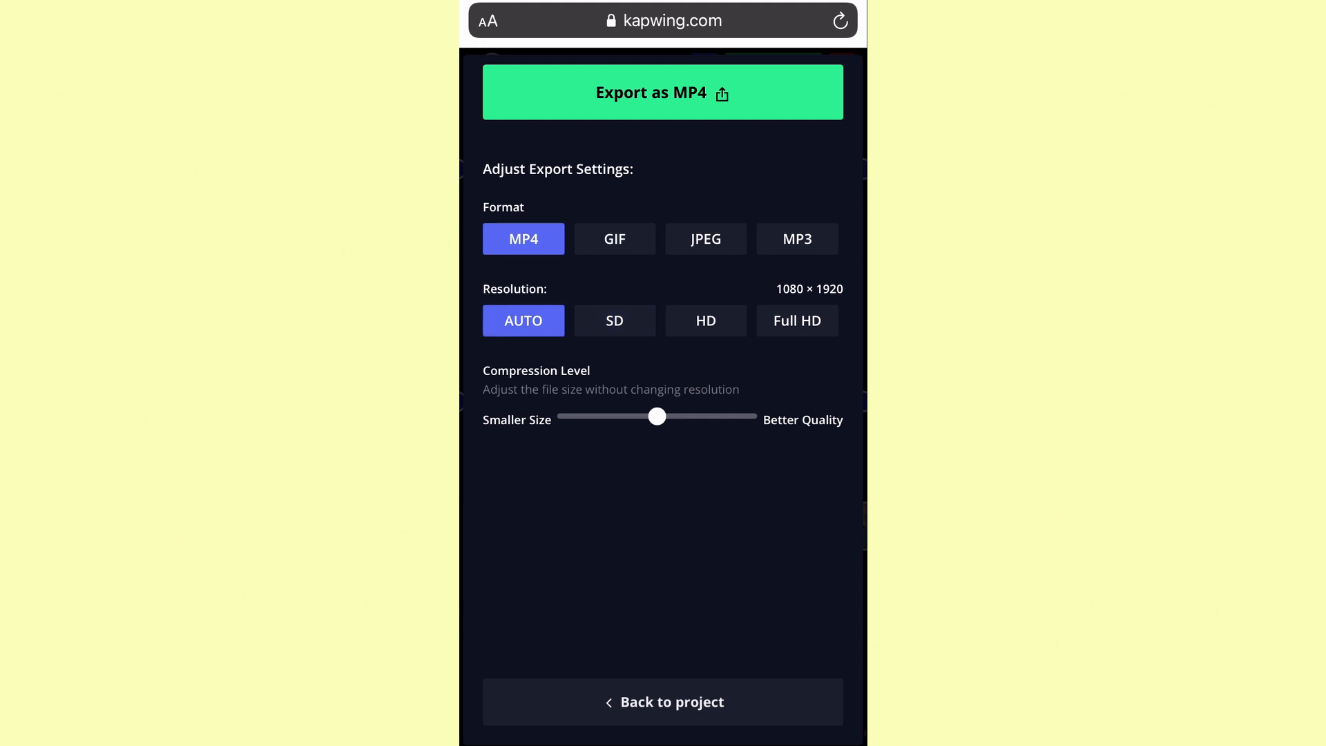
click(661, 93)
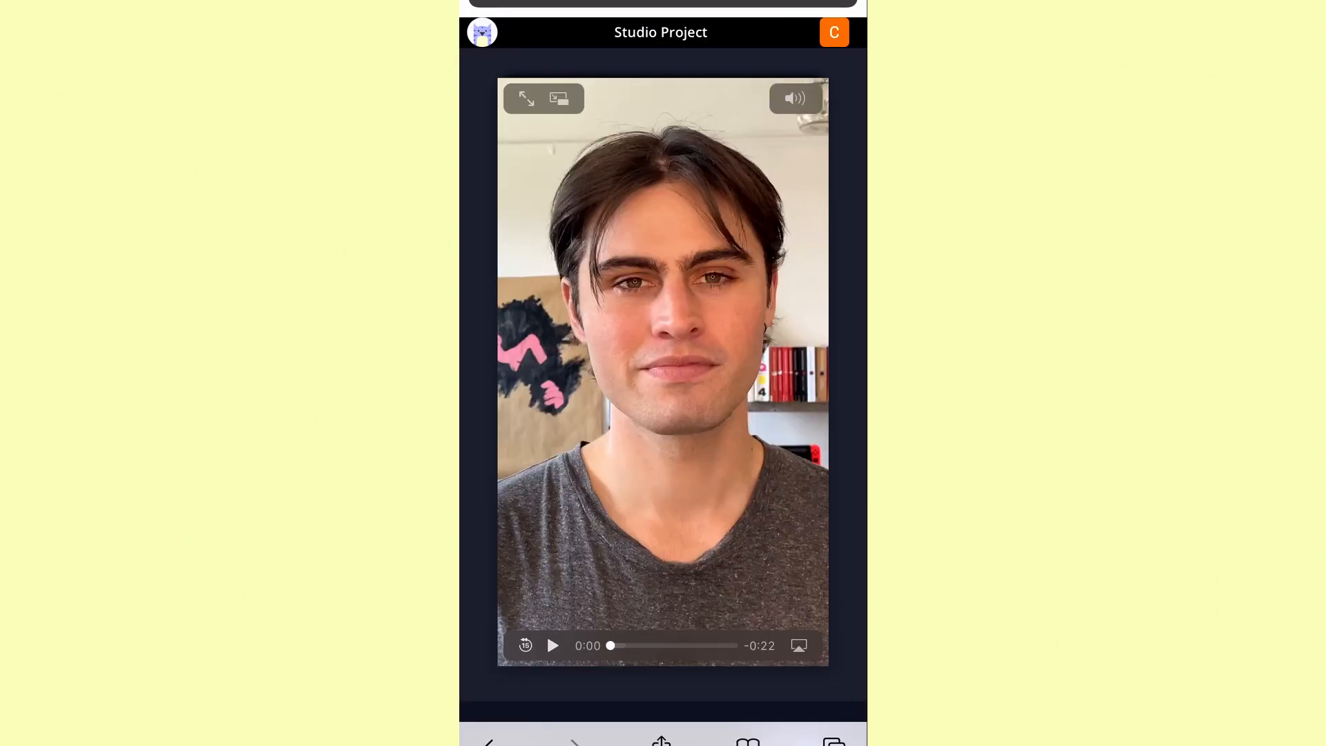
scroll(down, 3)
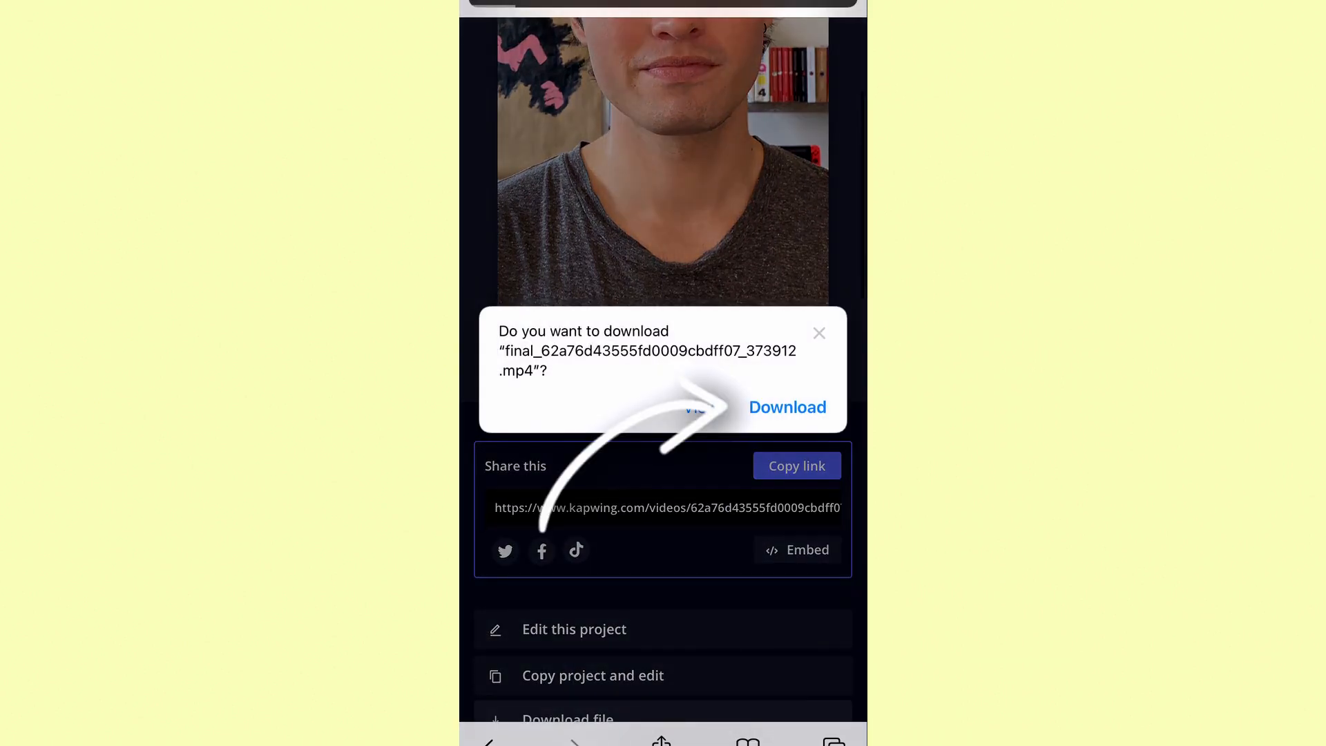
click(786, 406)
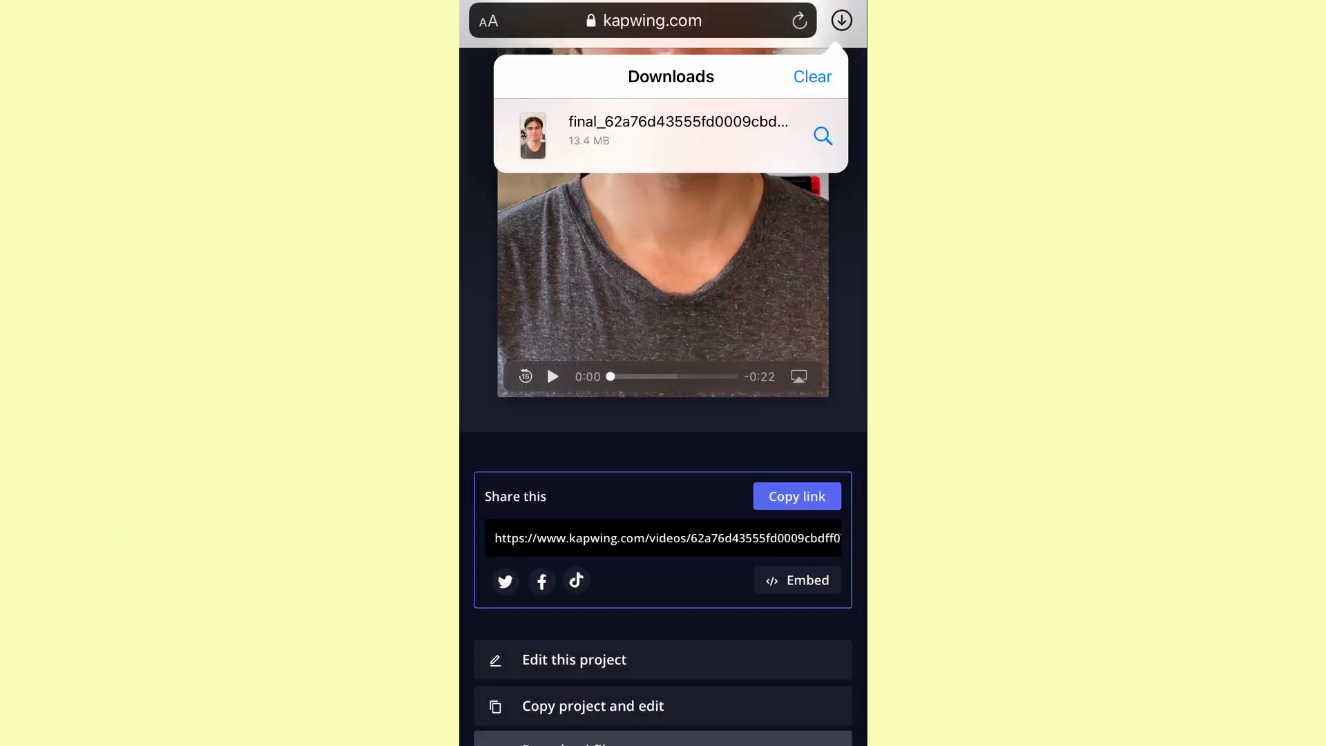